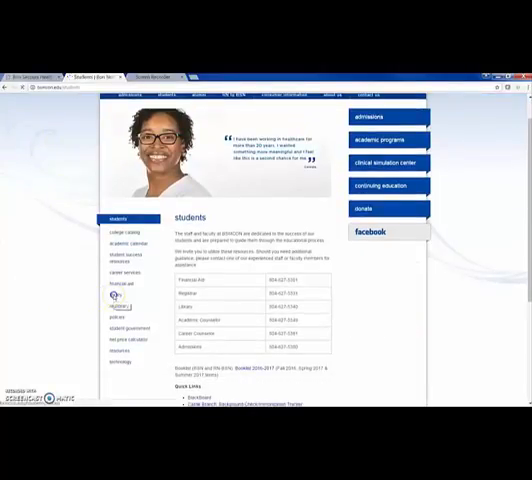
Step: Follow the MyAthens link from the Students page to reach the Athens sign-in
click(122, 304)
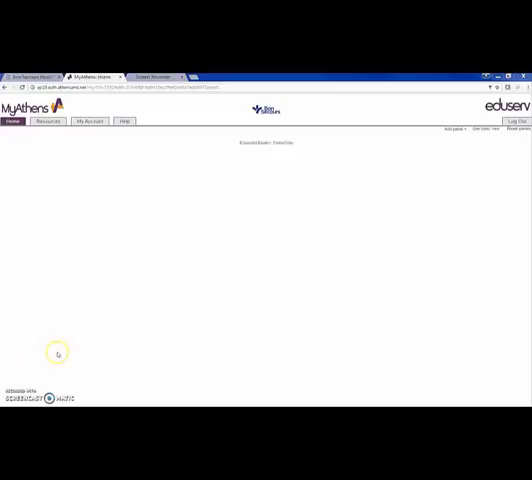
mouse_move(84, 186)
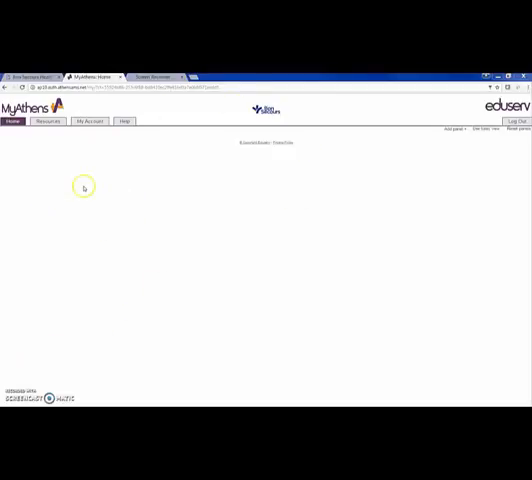
mouse_move(82, 186)
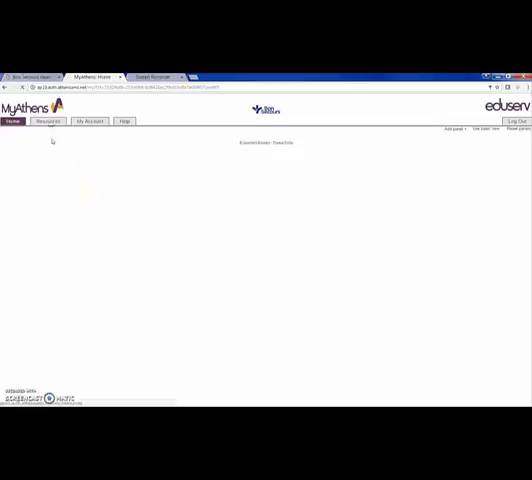
Step: Enter EBSCO Discovery Service from the MyAthens resources list
click(48, 120)
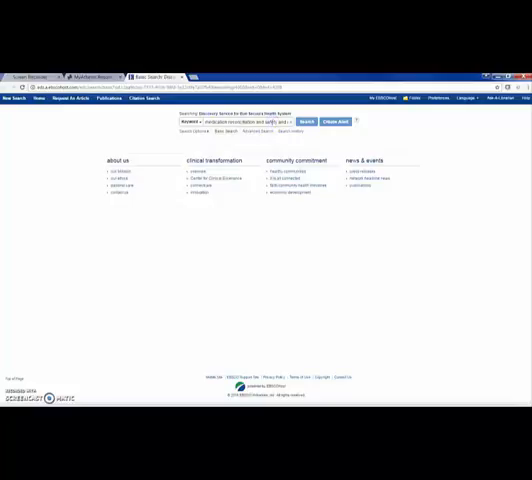
click(302, 120)
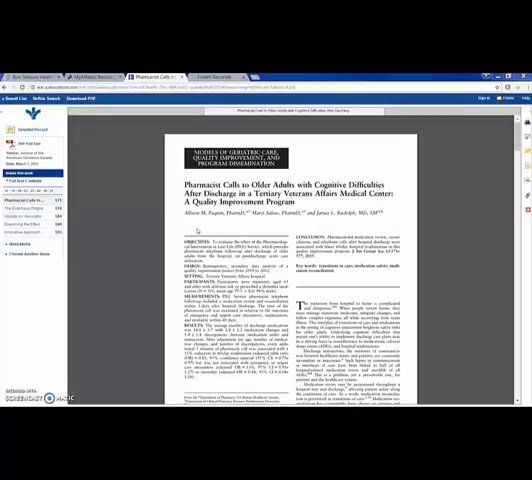
mouse_move(200, 232)
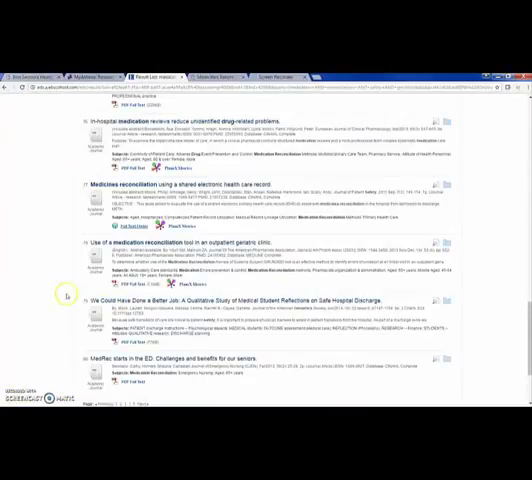
mouse_move(110, 228)
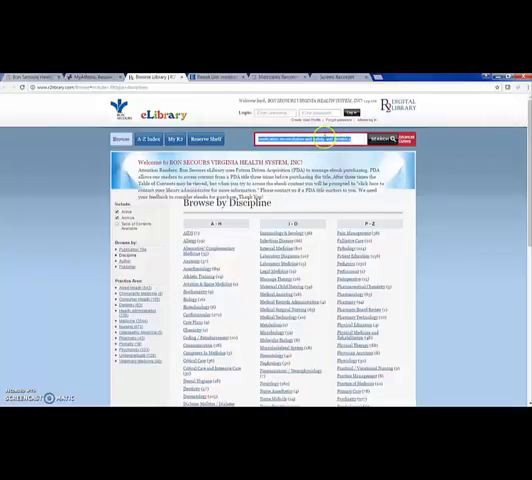
Step: Reach the R2 Digital Library eLibrary home from the library resources page
click(386, 138)
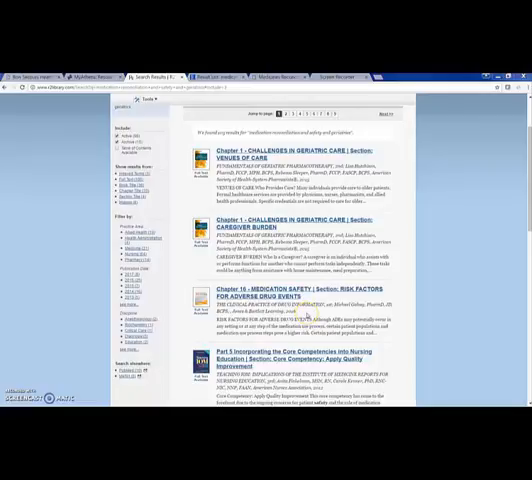
mouse_move(304, 312)
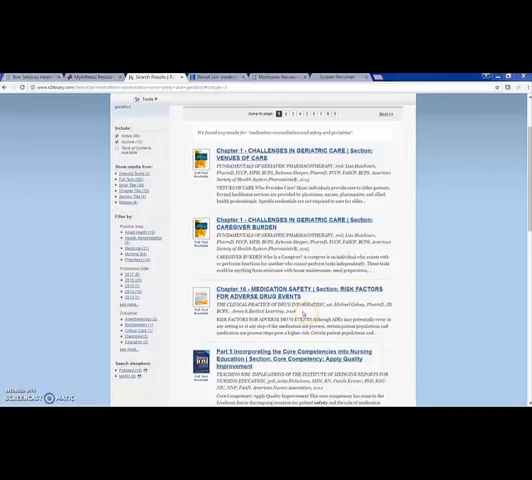